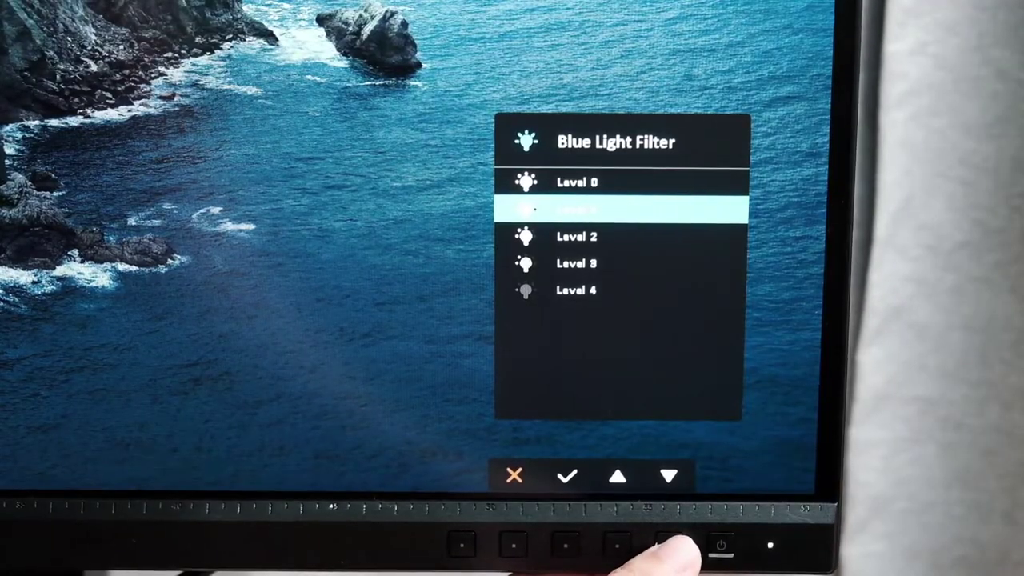
# Move the Blue Light Filter highlight up from Level 1 to Level 0
pyautogui.click(619, 476)
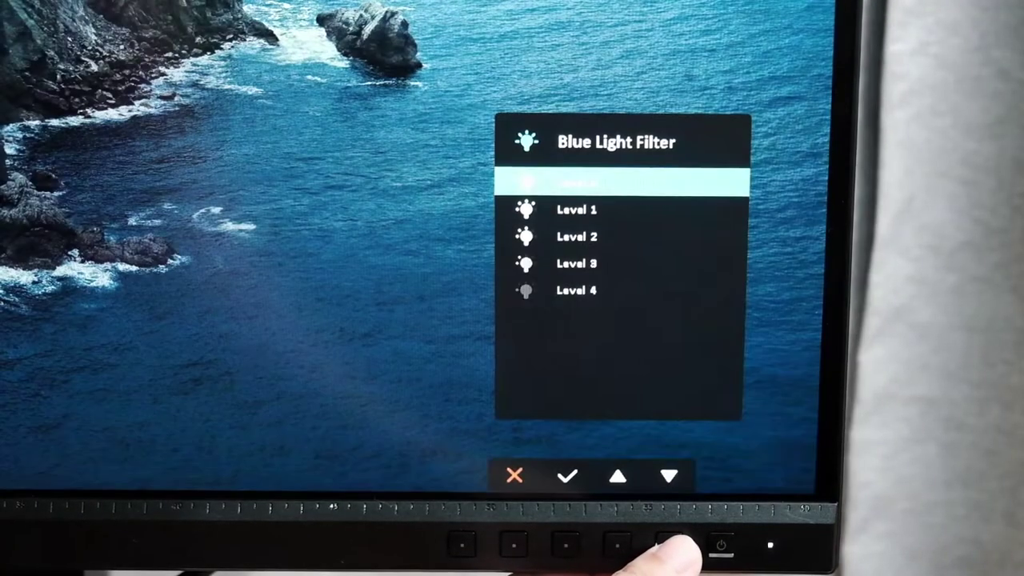